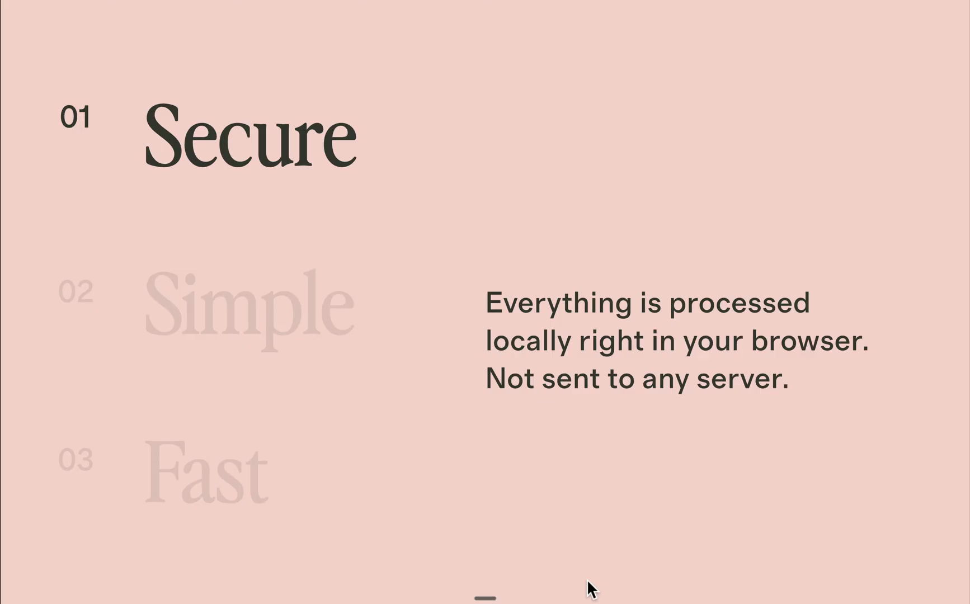
# Advance the slideshow to the Recommended Image Specifications slide and enter pixresize.com
pyautogui.scroll(-3)
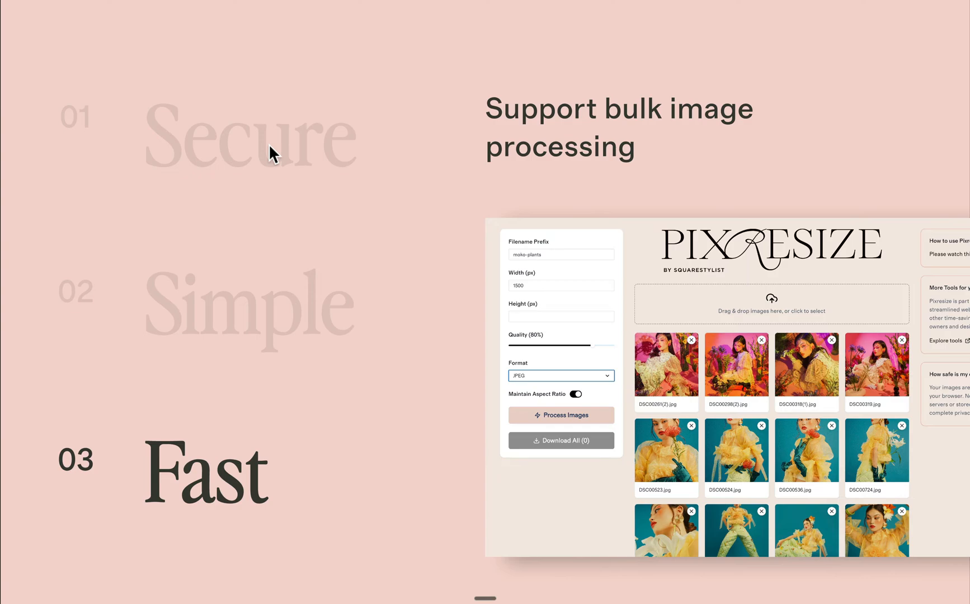
pyautogui.write('pixresize.com')
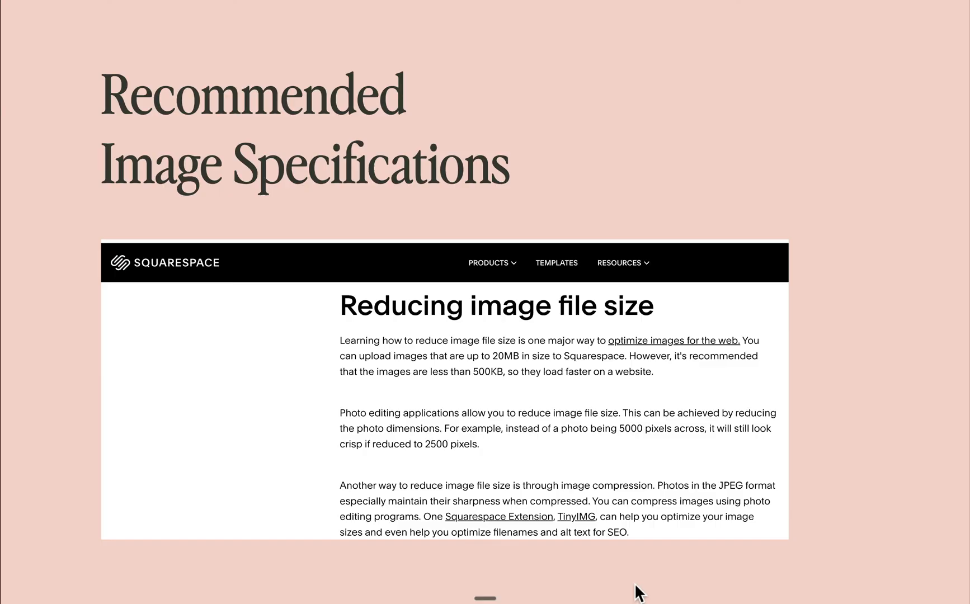
pyautogui.moveTo(750, 454)
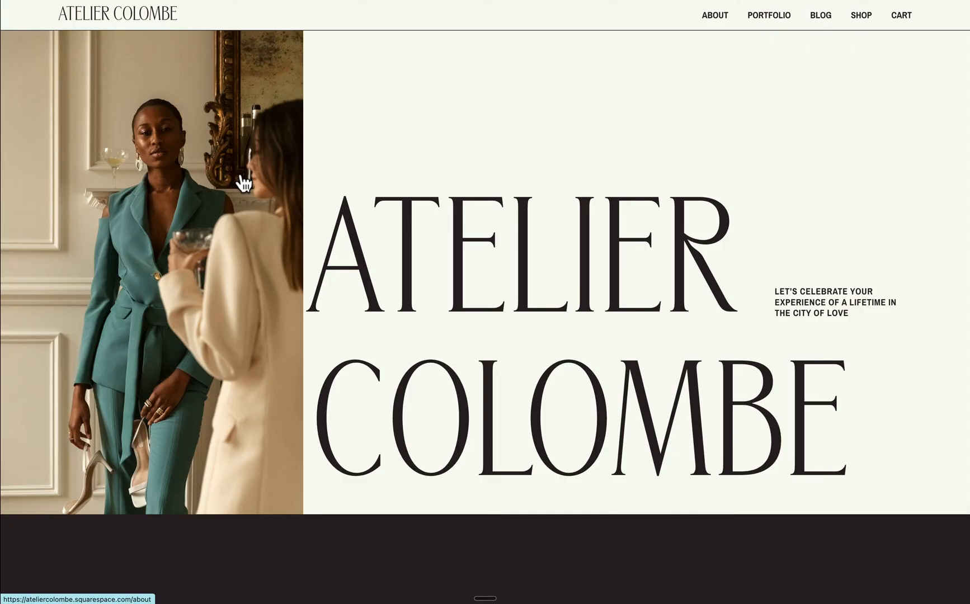
# Scroll the Atelier Colombe homepage down to the Portfolio and switch to the Pixresize tab
pyautogui.scroll(-3)
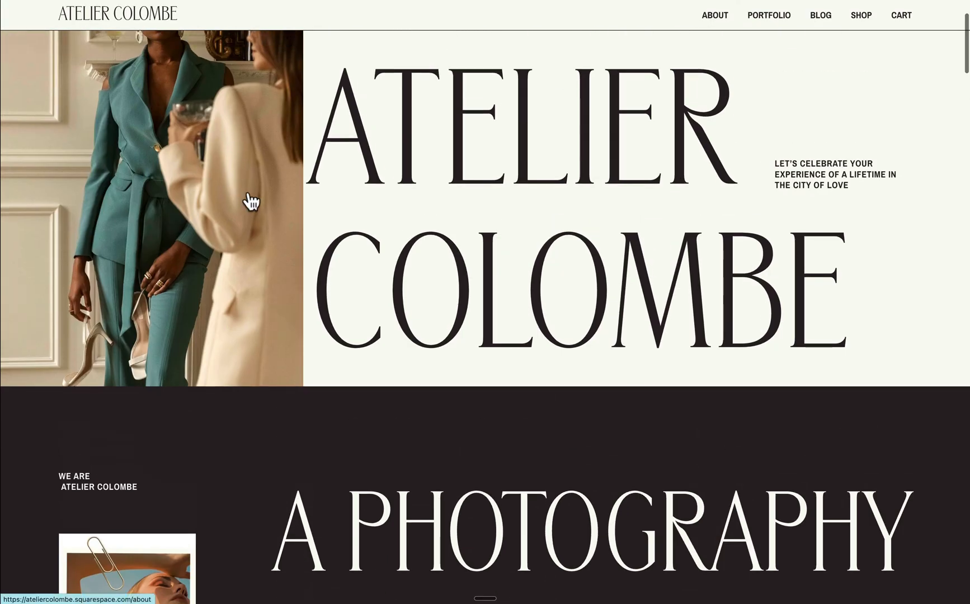
pyautogui.scroll(-3)
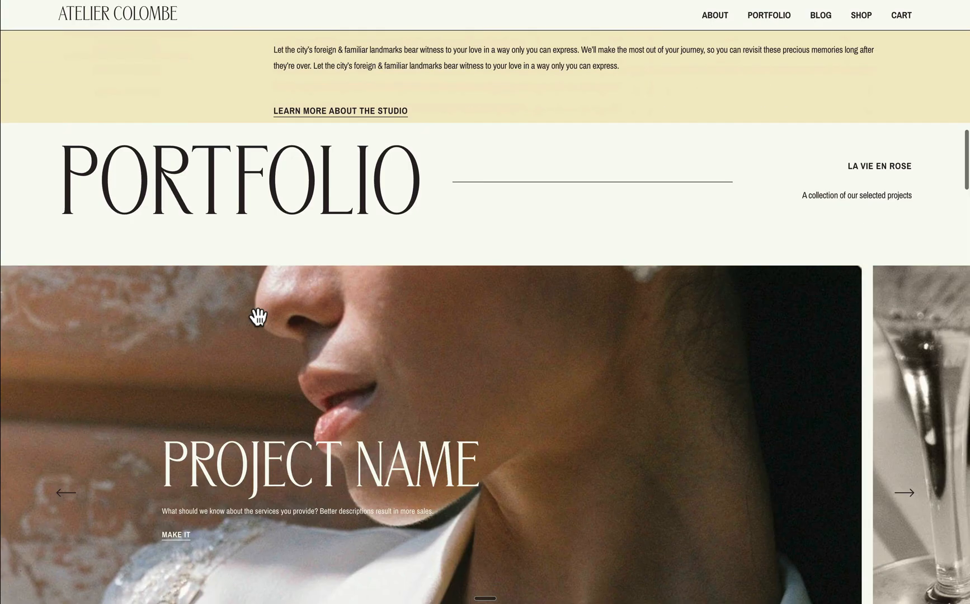
pyautogui.scroll(-3)
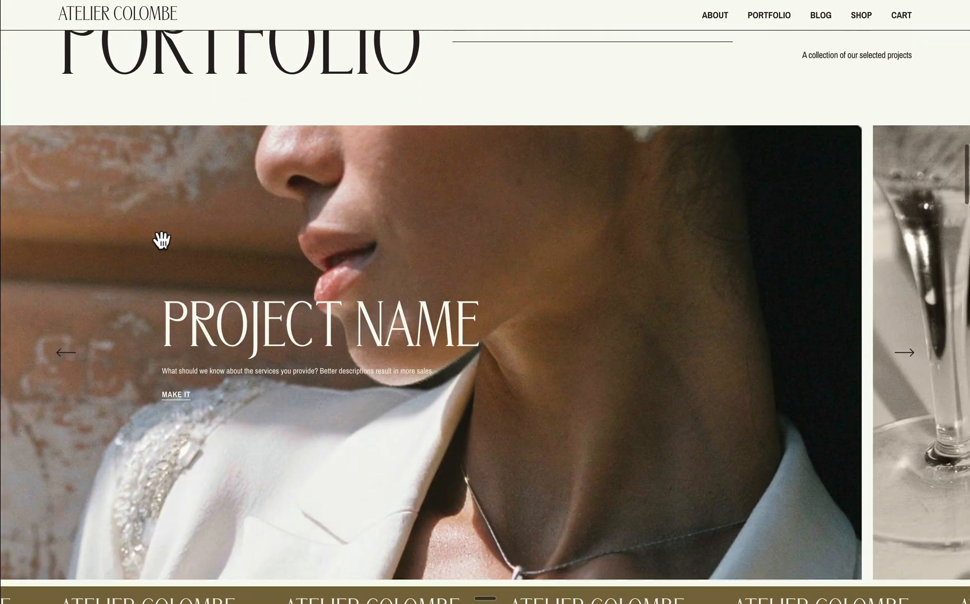
pyautogui.scroll(-3)
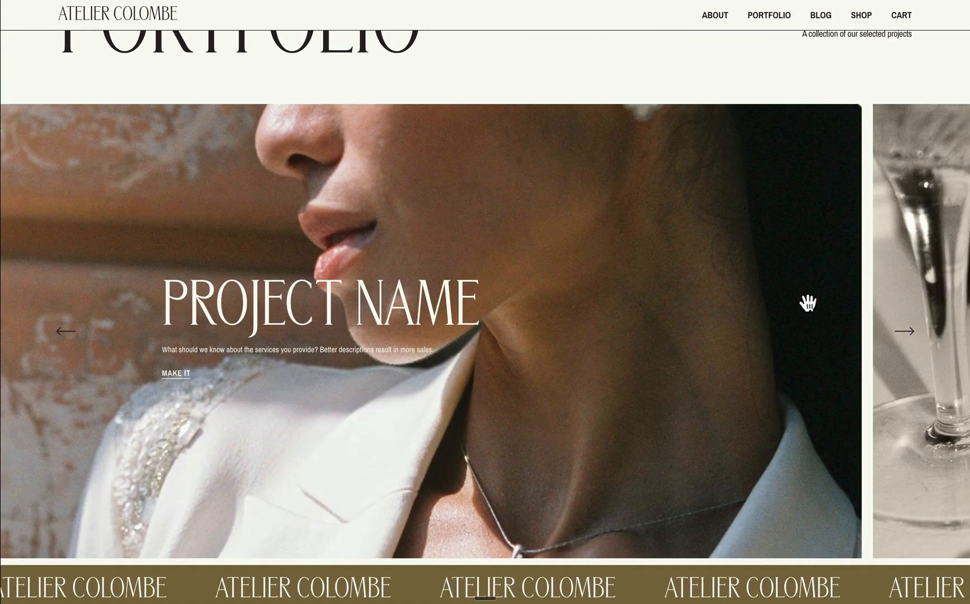
pyautogui.click(905, 331)
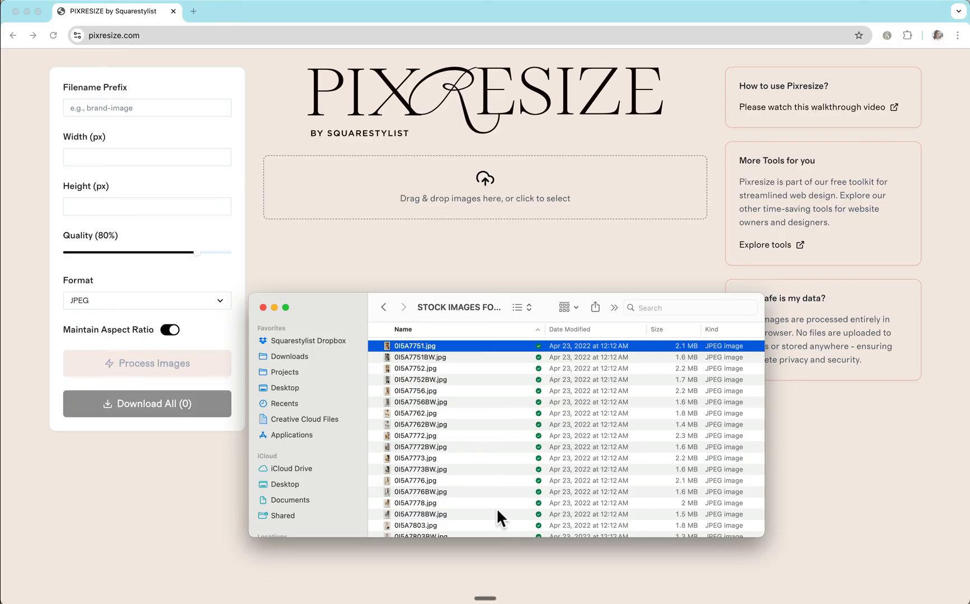
# Select all the stock JPEGs in the folder with Cmd+A and load them into Pixresize
pyautogui.scroll(-3)
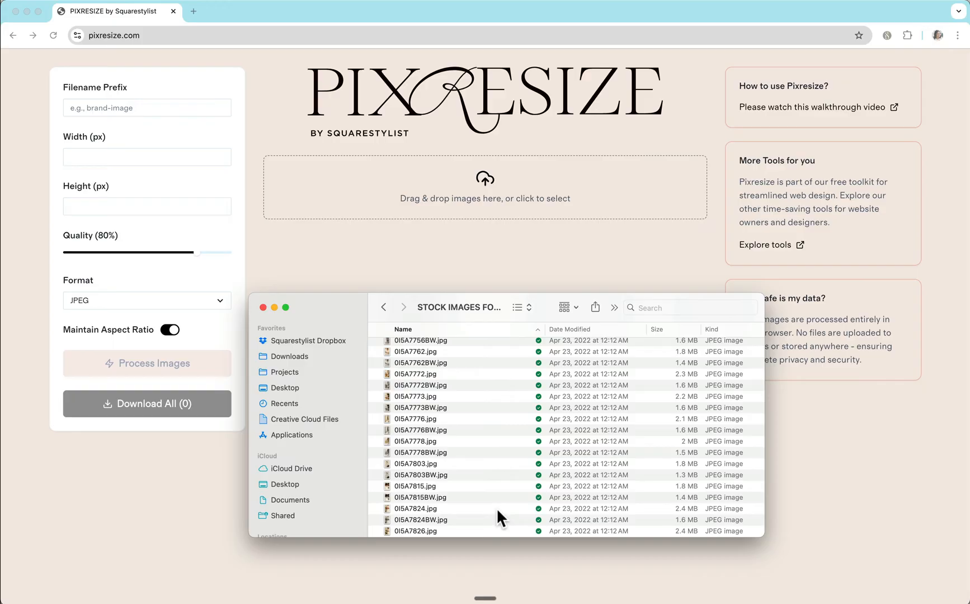
pyautogui.click(416, 508)
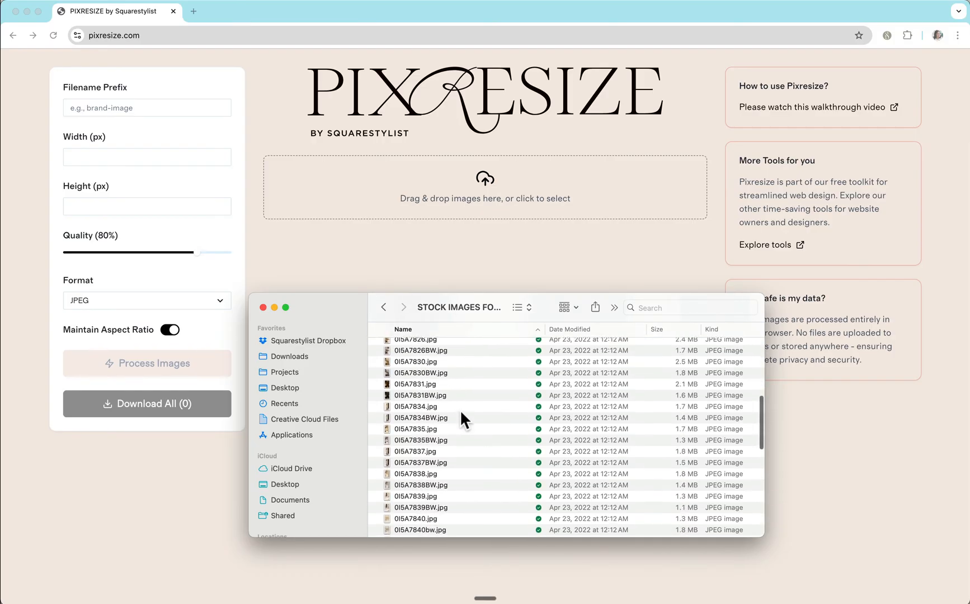
pyautogui.scroll(-3)
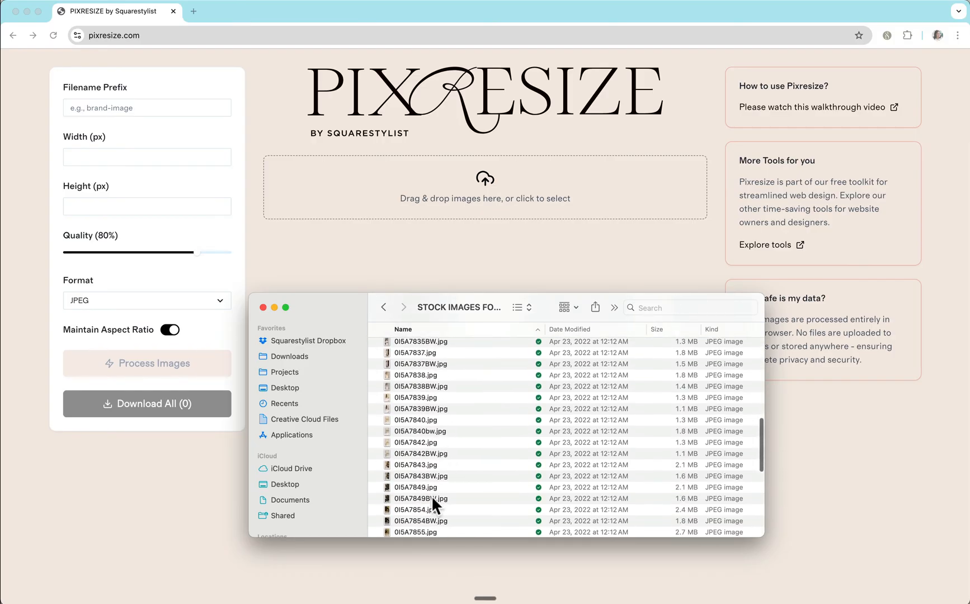
pyautogui.press('cmd+a')
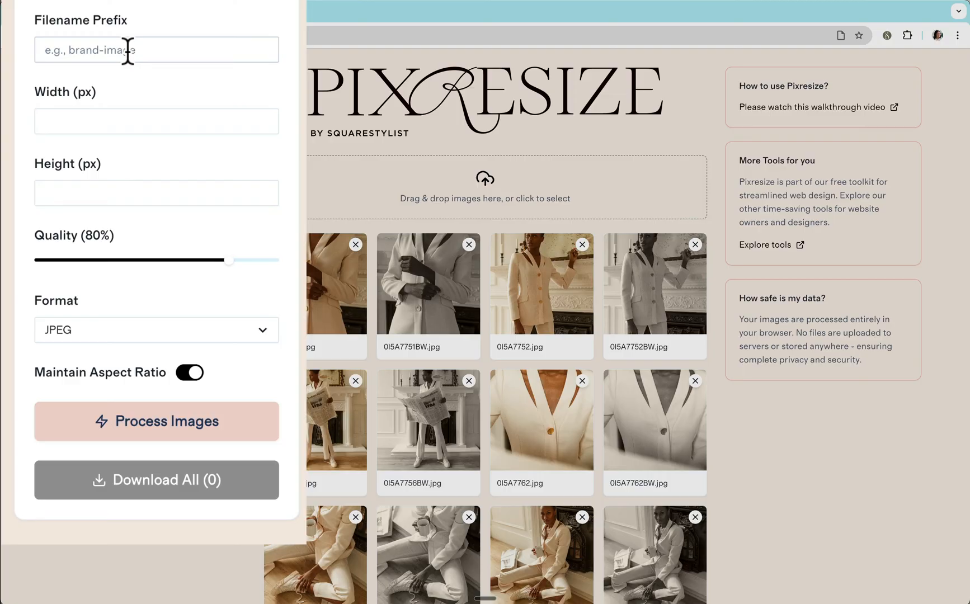
# Set the filename prefix to atelier-colombe and the output width to 1500 px
pyautogui.click(155, 49)
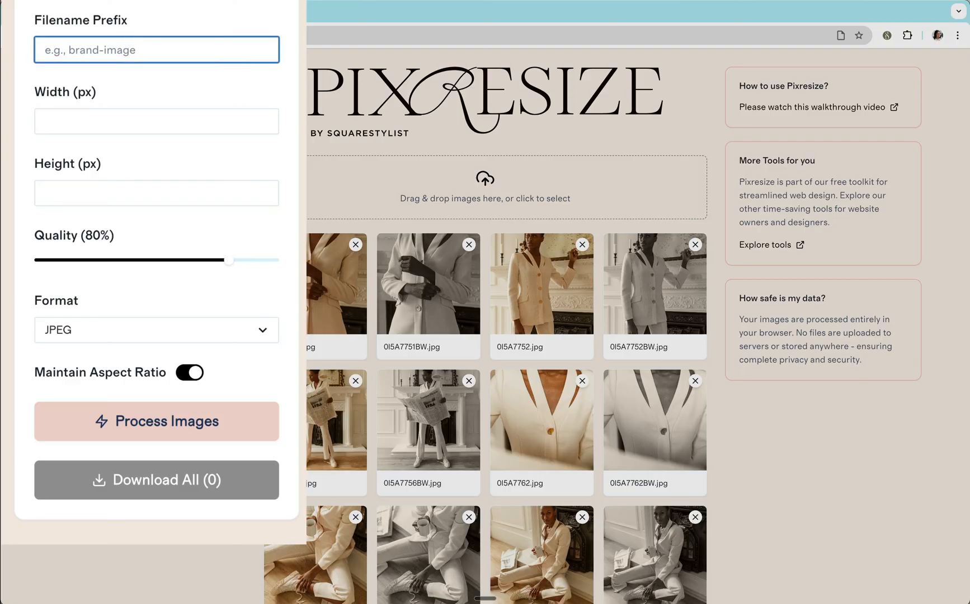
pyautogui.write('atelier-col')
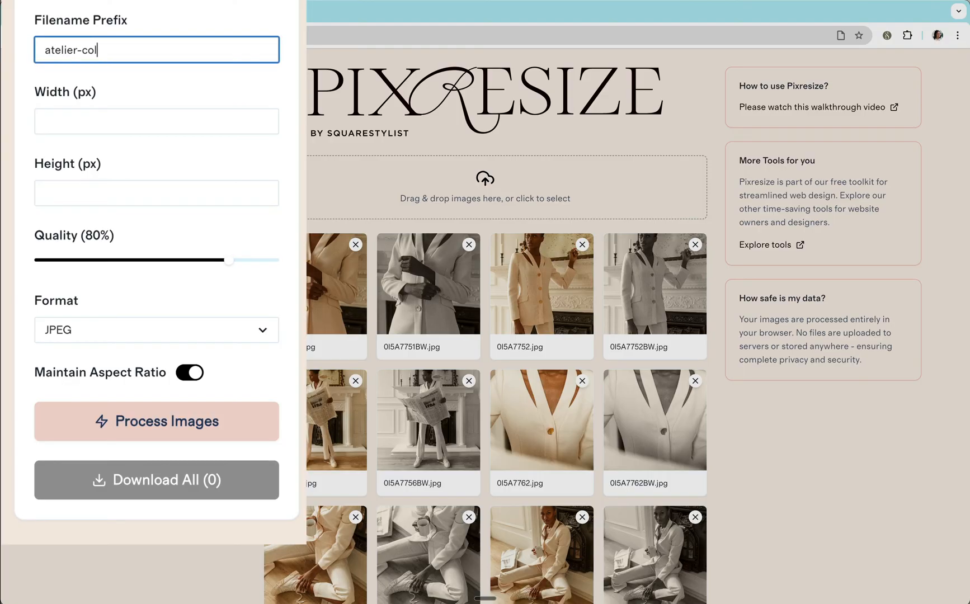
pyautogui.write('ombe')
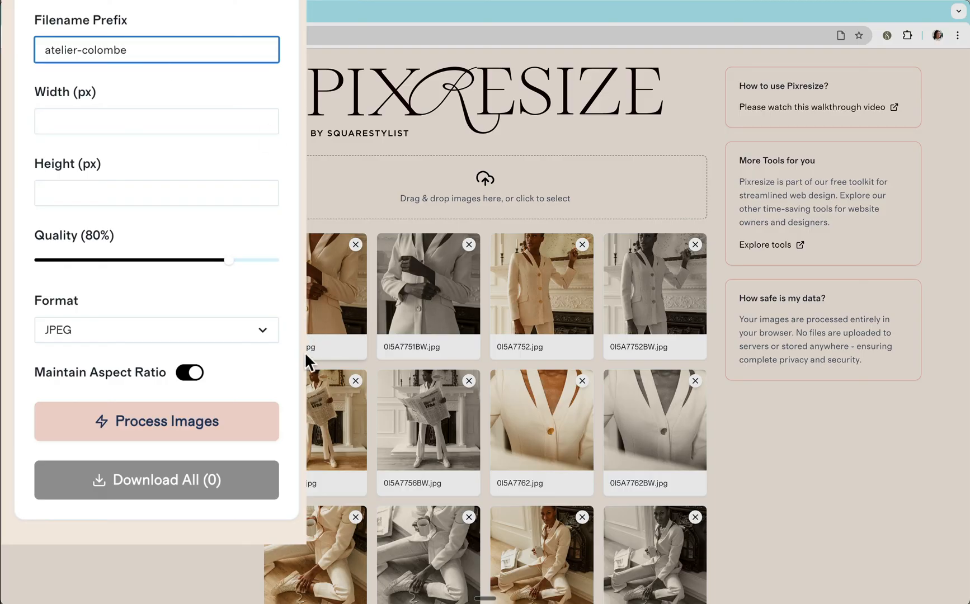
pyautogui.moveTo(440, 365)
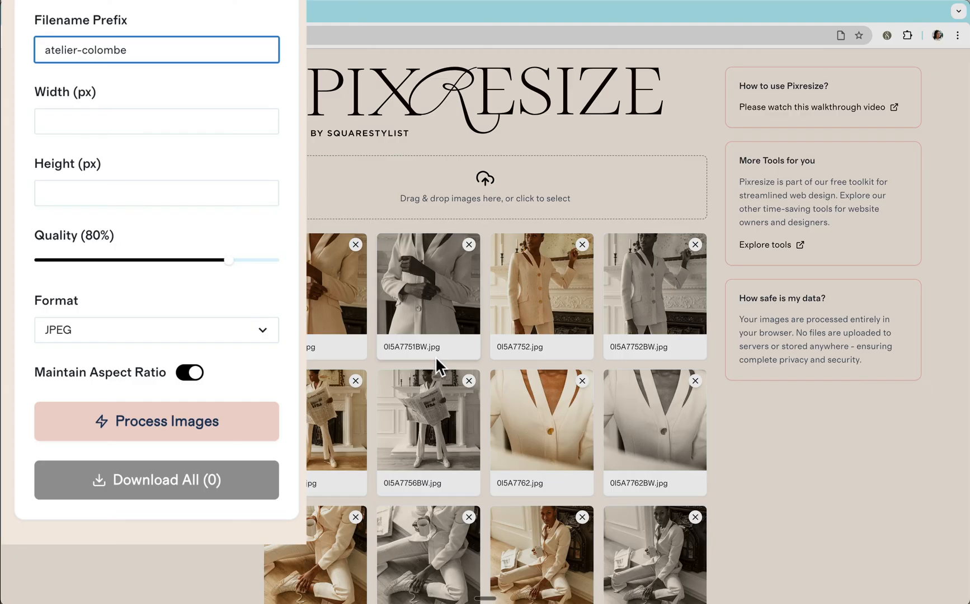
pyautogui.moveTo(287, 254)
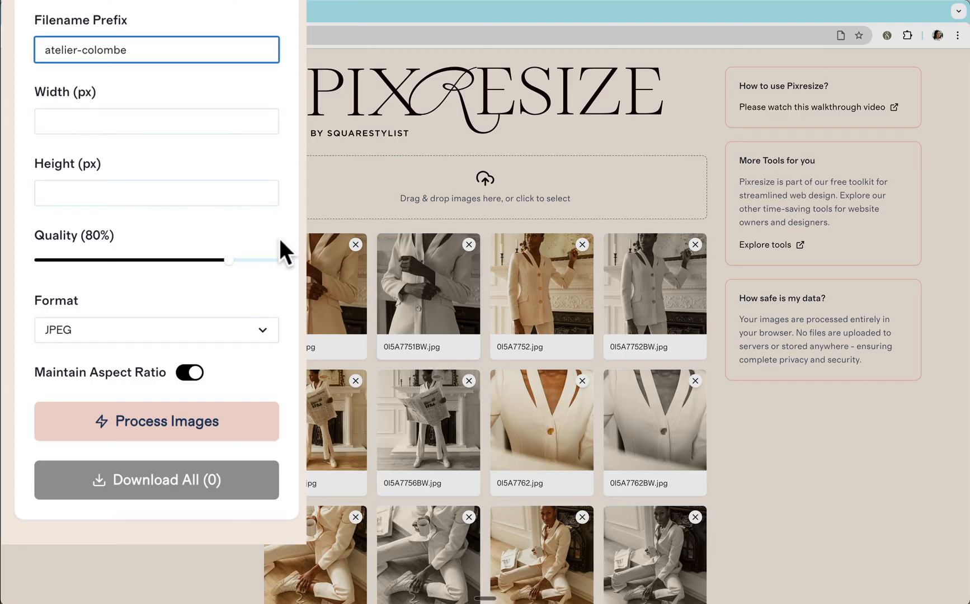
pyautogui.click(155, 121)
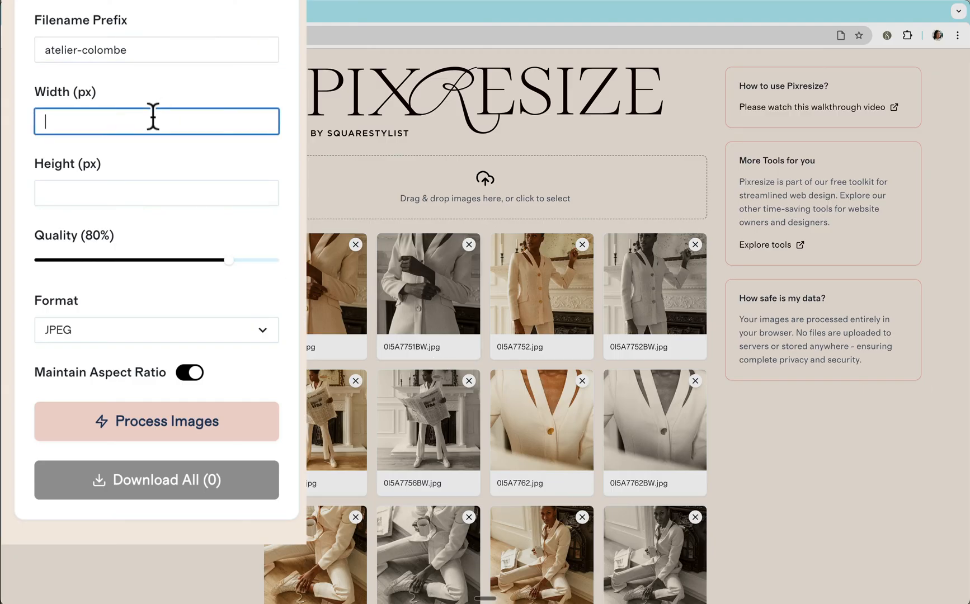
pyautogui.write('1500')
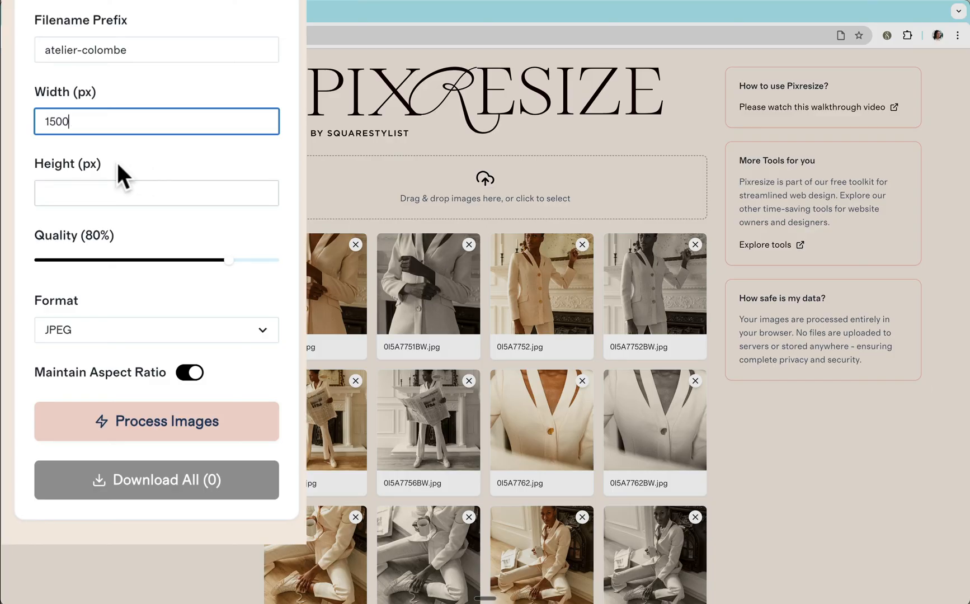
pyautogui.moveTo(301, 355)
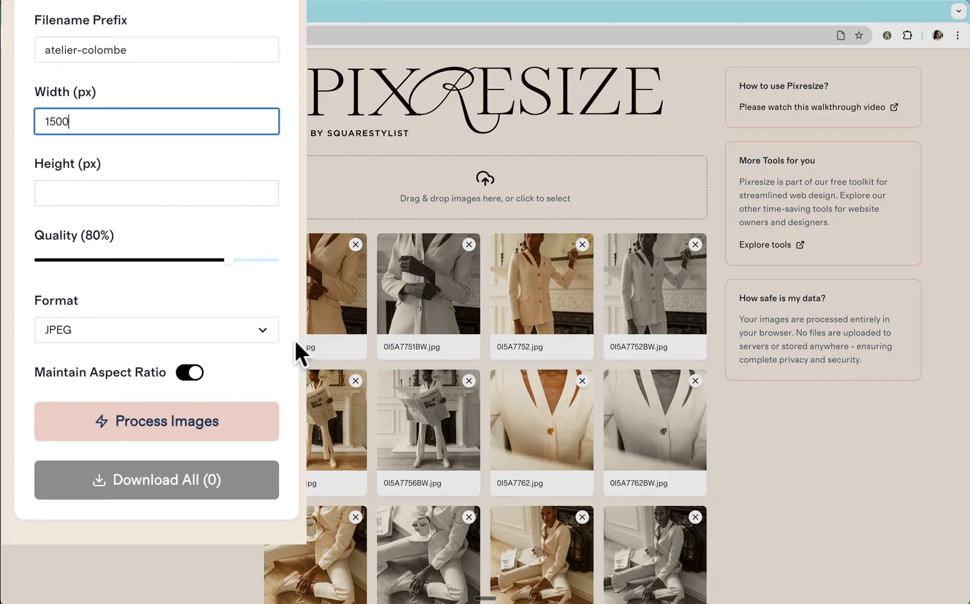
pyautogui.moveTo(319, 148)
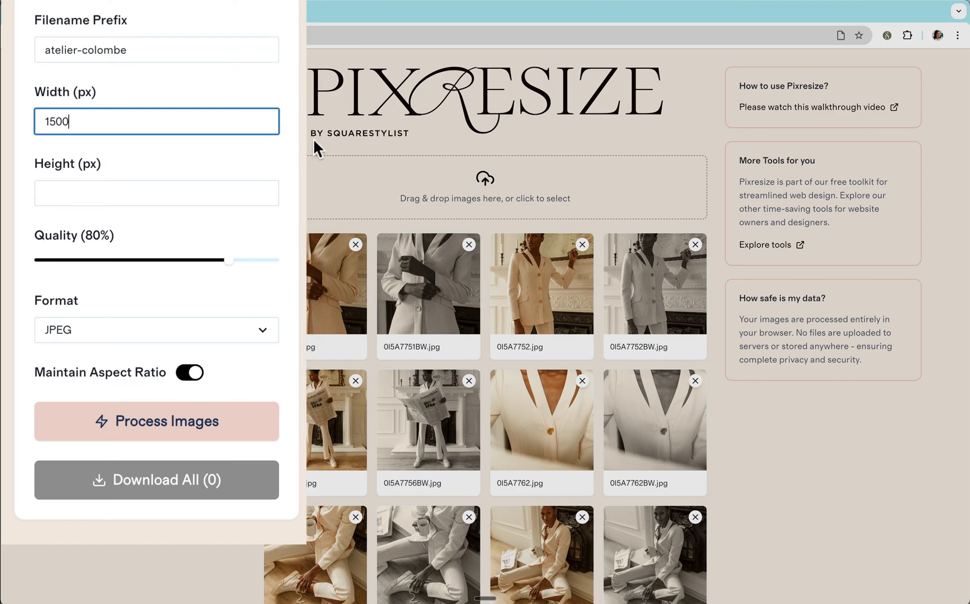
pyautogui.moveTo(137, 244)
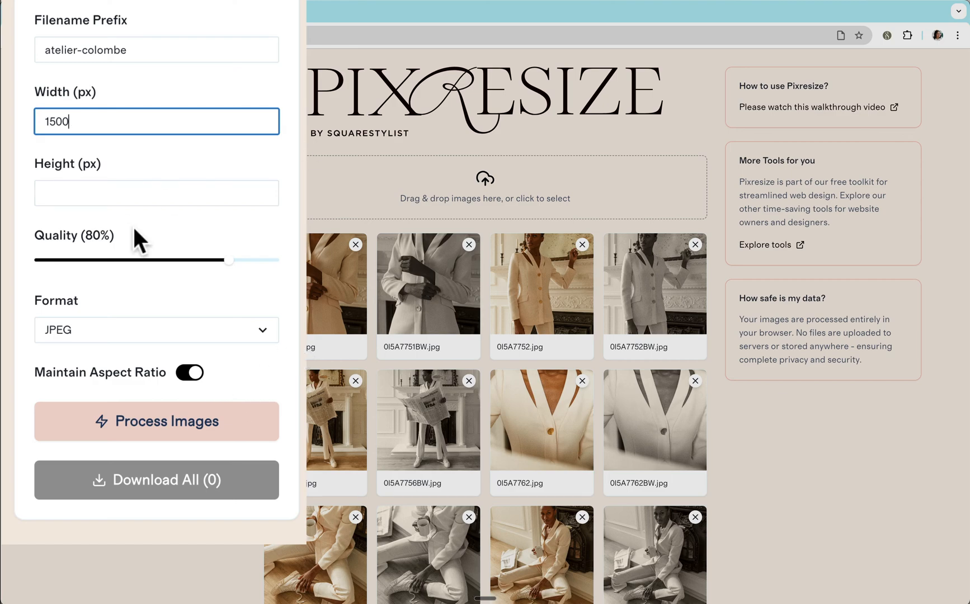
pyautogui.moveTo(191, 260)
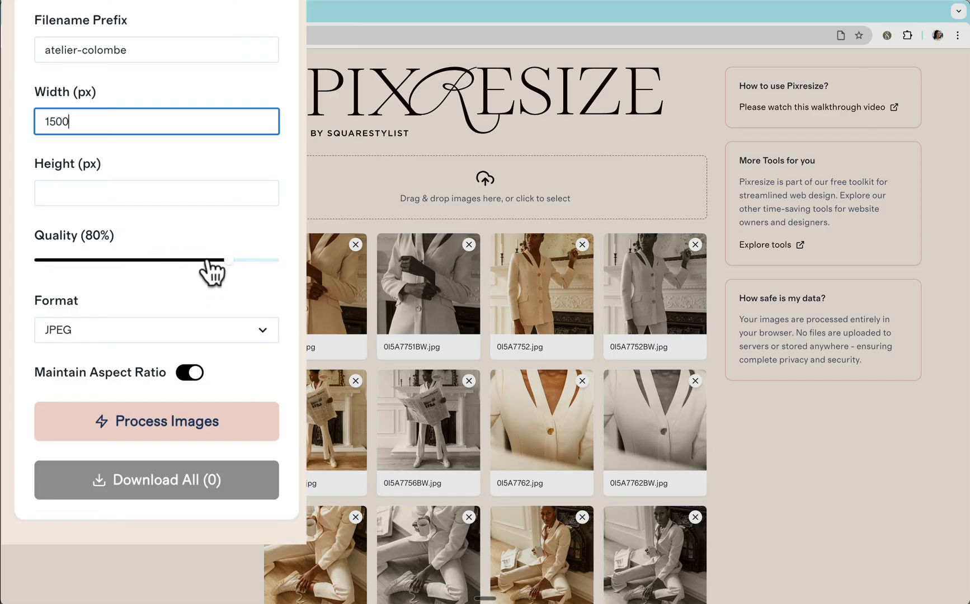
pyautogui.moveTo(203, 267)
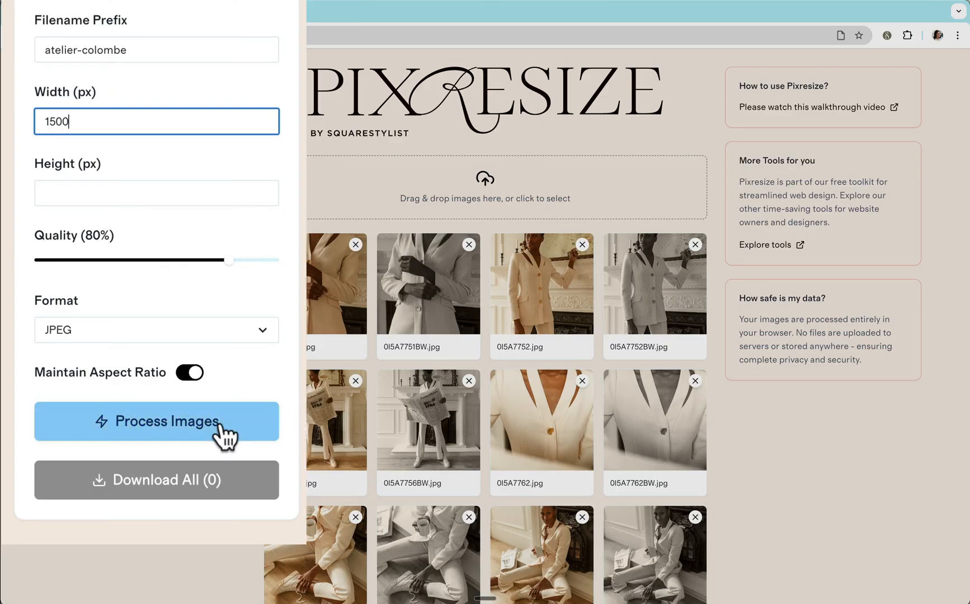
# Process the uploaded photos until Download All offers 48 resized images
pyautogui.click(157, 421)
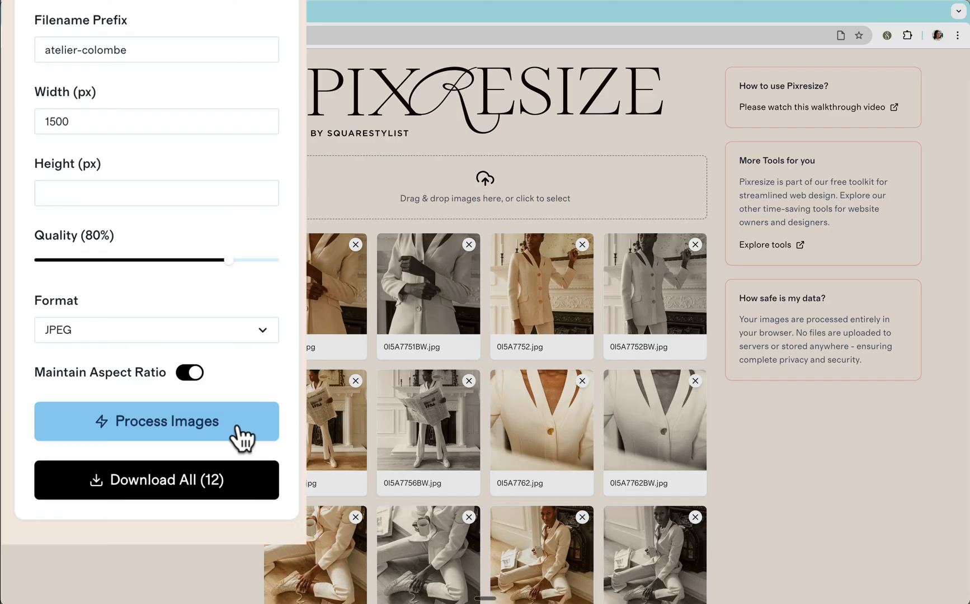
pyautogui.click(156, 421)
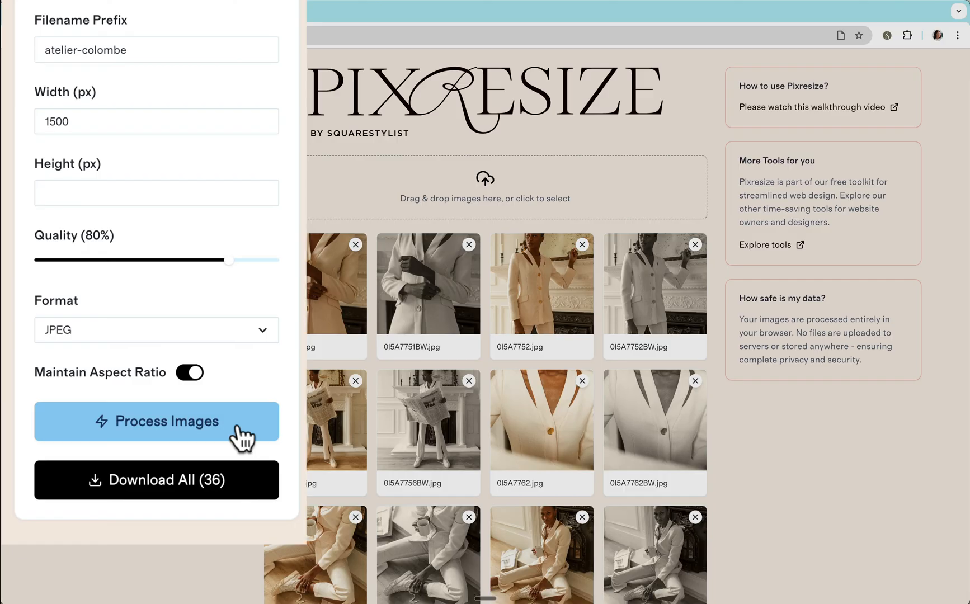
pyautogui.click(155, 420)
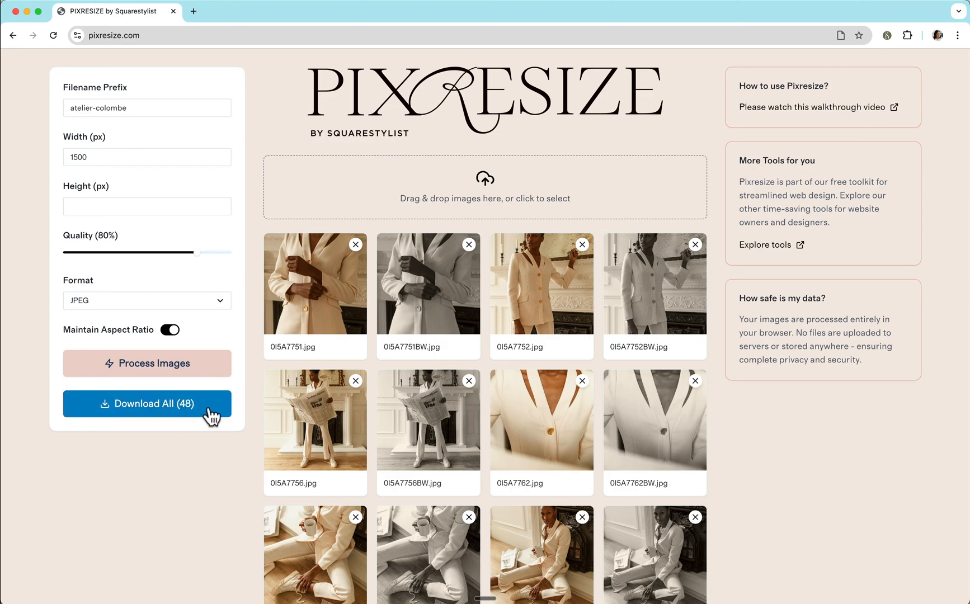
# Download all 48 images as a zip, extract it and open the atelier-colombe-images folder
pyautogui.click(147, 404)
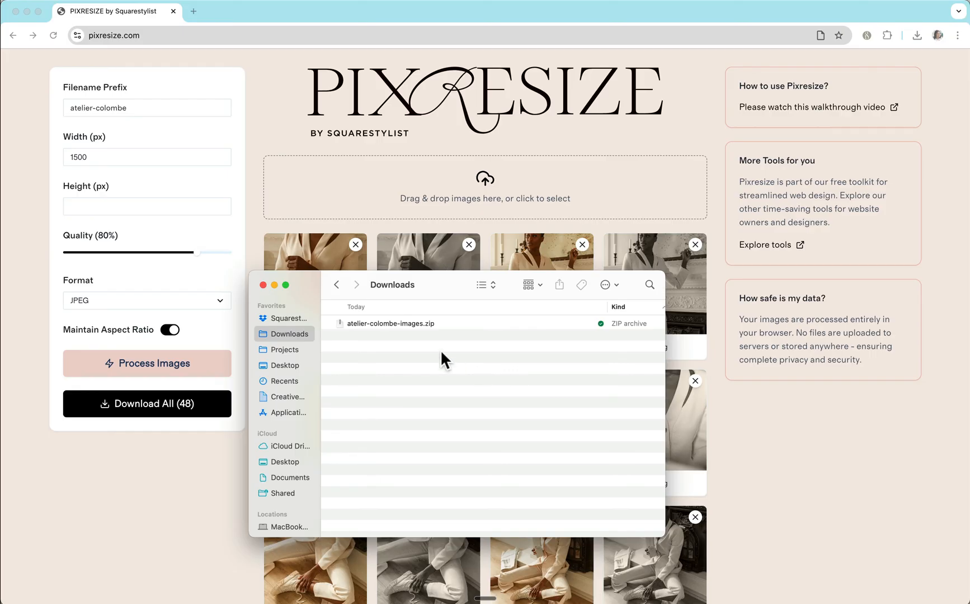
pyautogui.moveTo(130, 89)
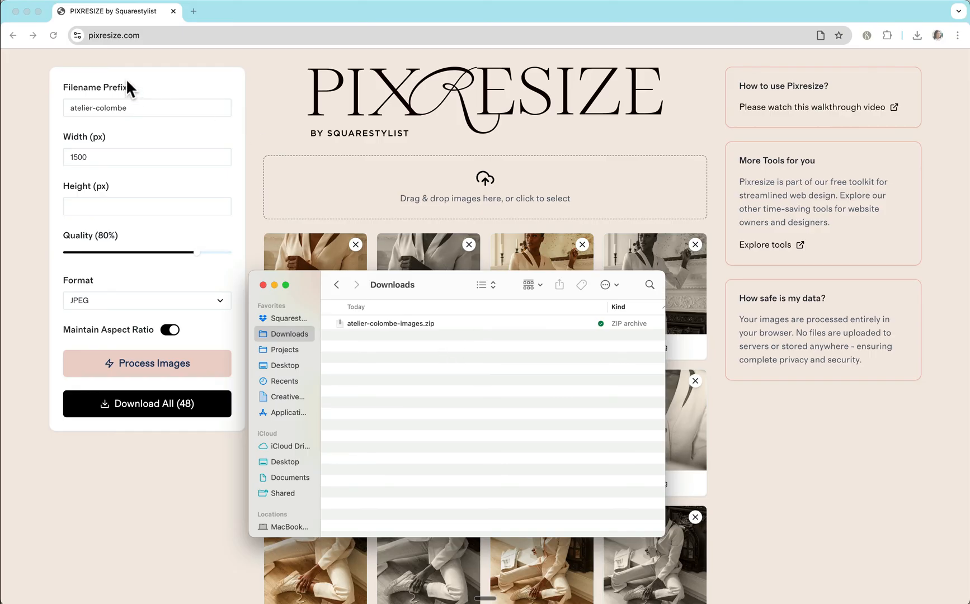
pyautogui.moveTo(482, 327)
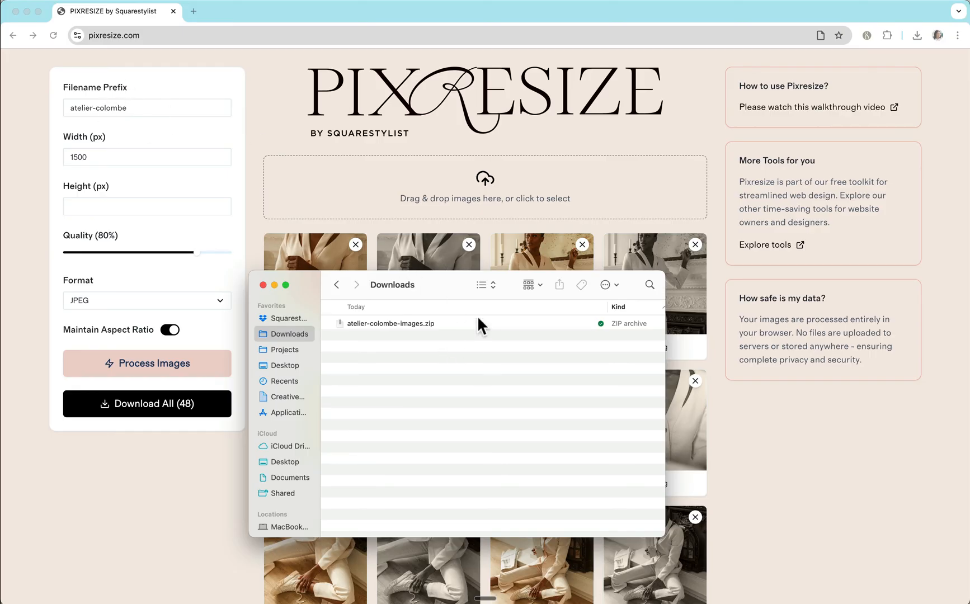
pyautogui.doubleClick(392, 324)
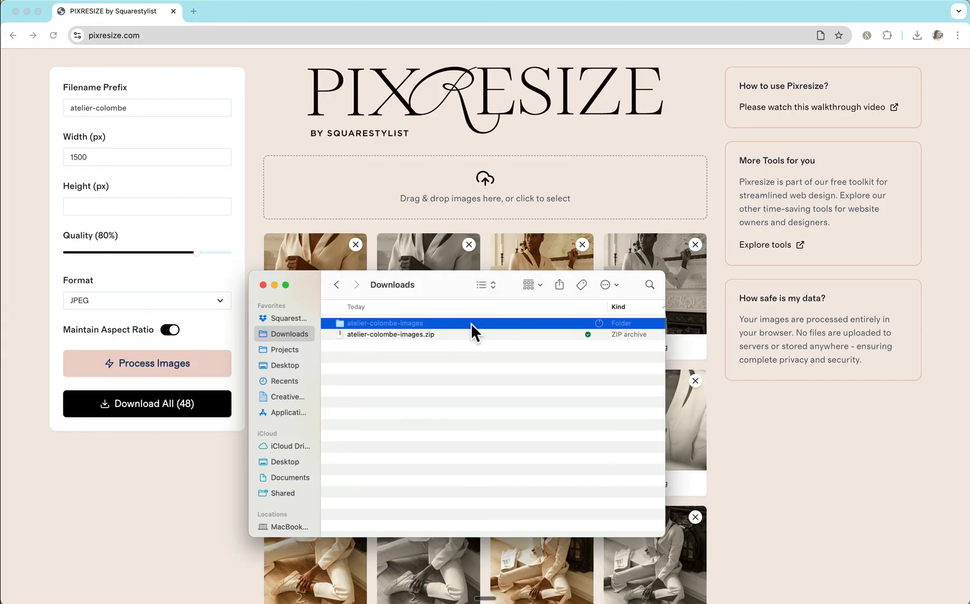
pyautogui.doubleClick(384, 323)
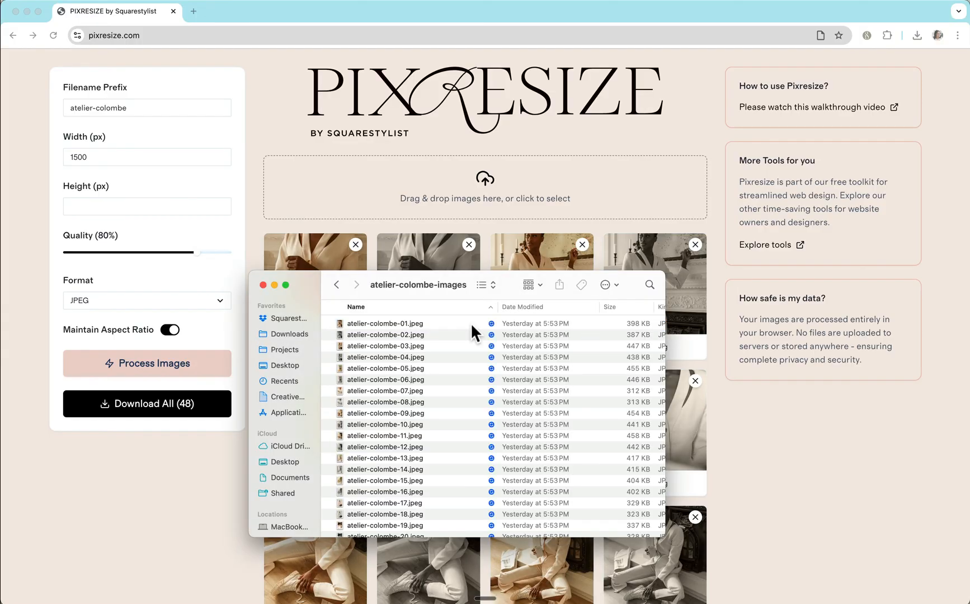
pyautogui.moveTo(458, 428)
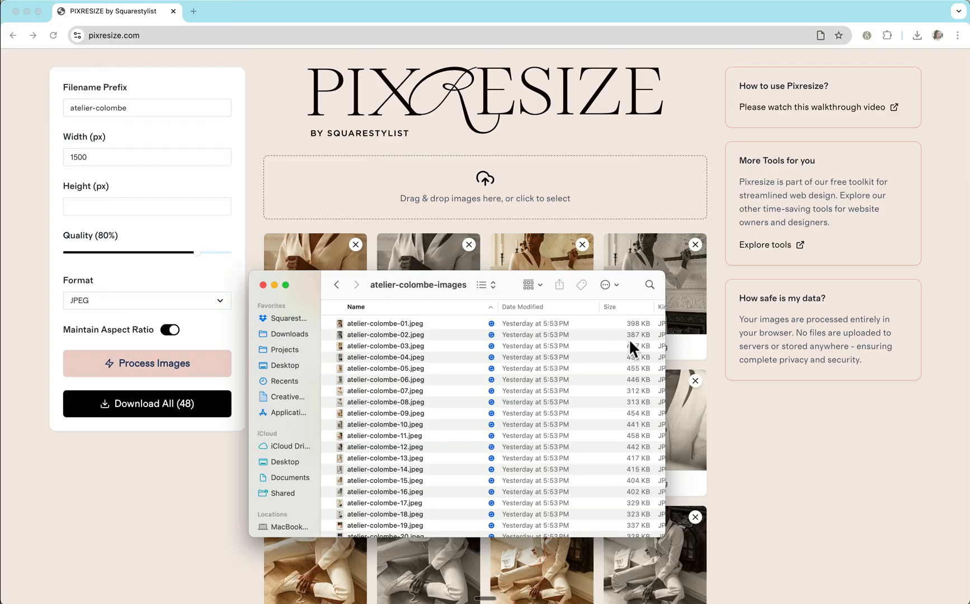
pyautogui.moveTo(641, 417)
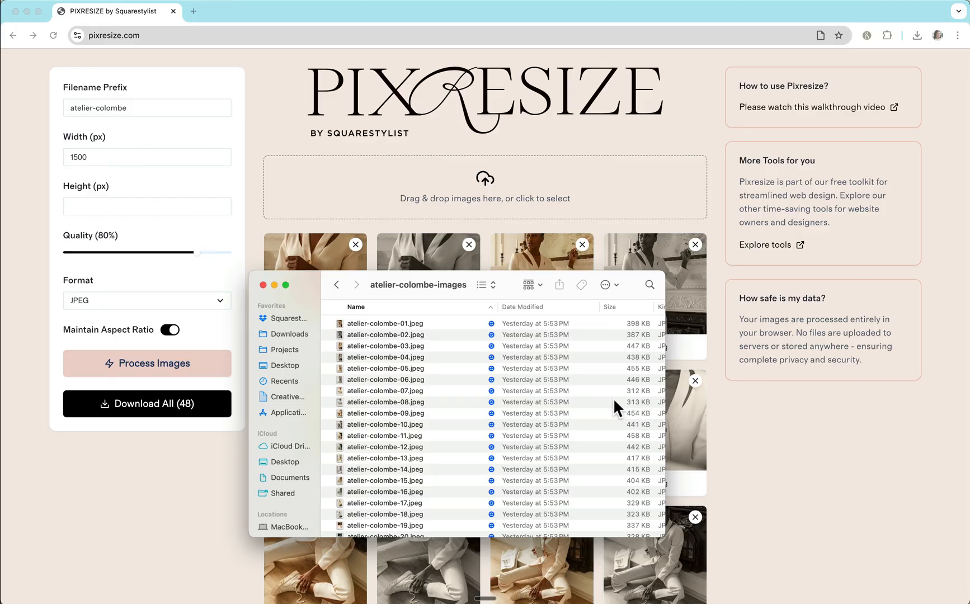
# Quick Look atelier-colombe-08.jpeg to confirm it is under 500 KB, then dismiss the preview
pyautogui.click(384, 402)
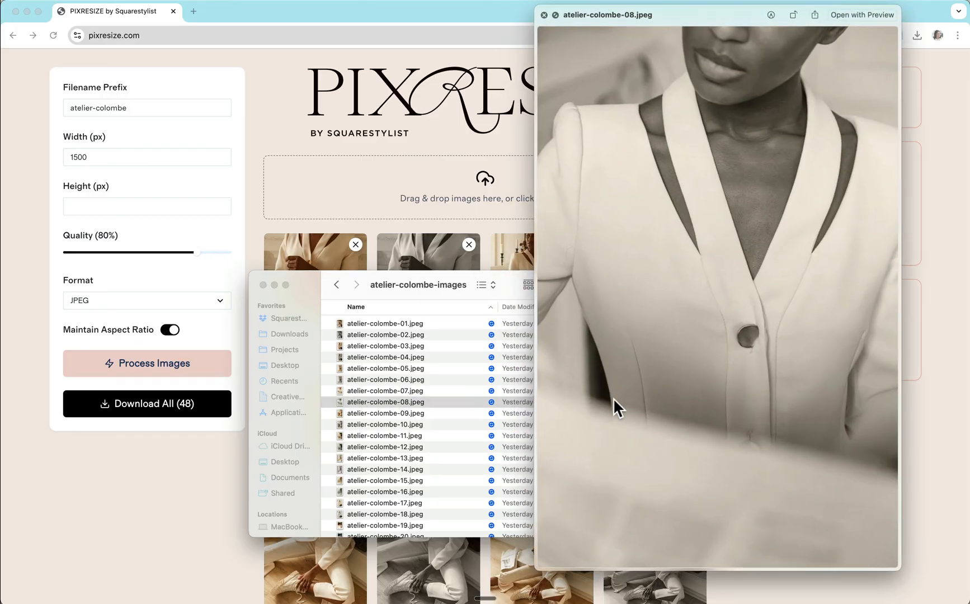
pyautogui.click(544, 14)
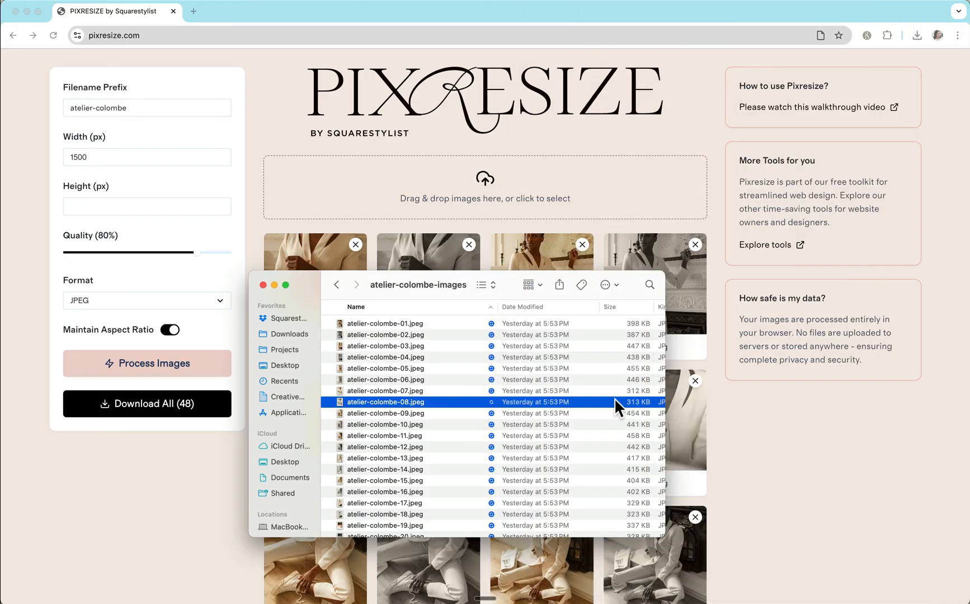
pyautogui.moveTo(207, 242)
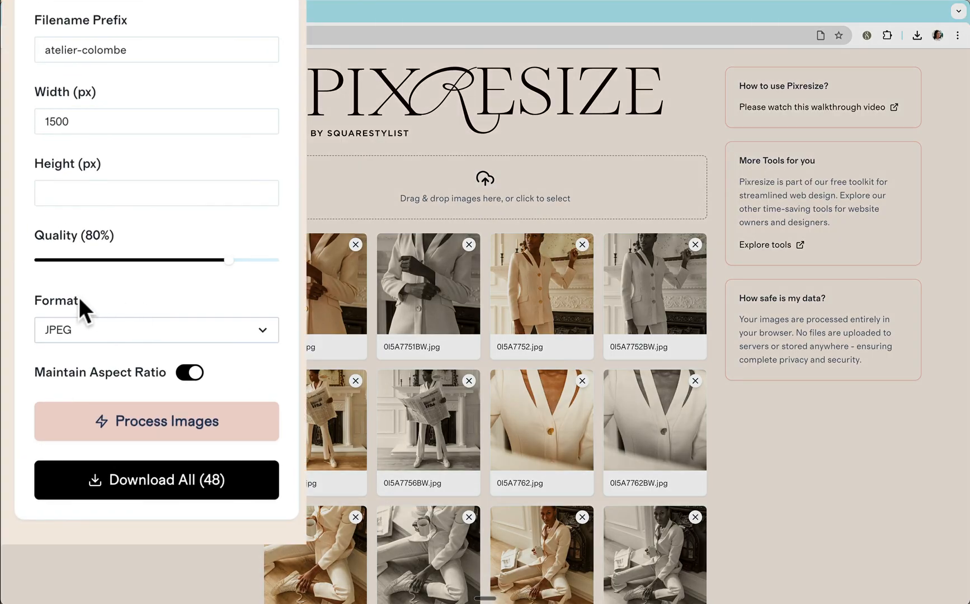
pyautogui.moveTo(74, 337)
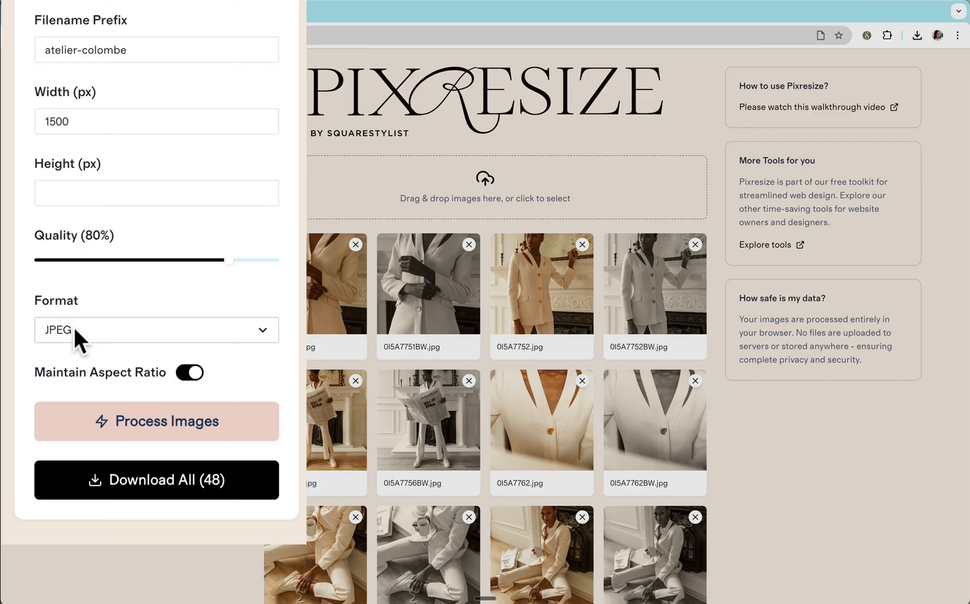
# Show the Format dropdown's JPEG, PNG and WebP output choices
pyautogui.click(156, 330)
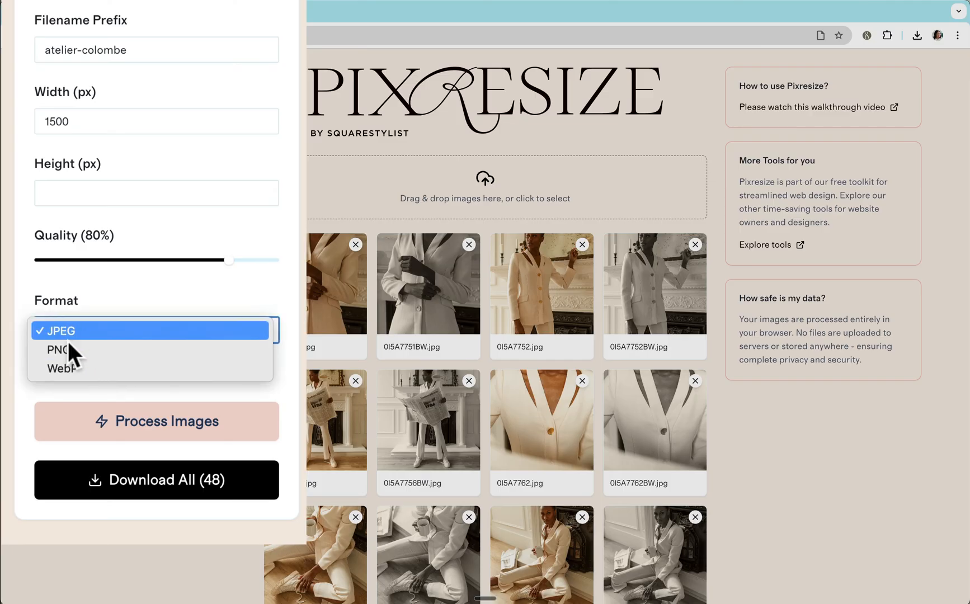
pyautogui.moveTo(58, 349)
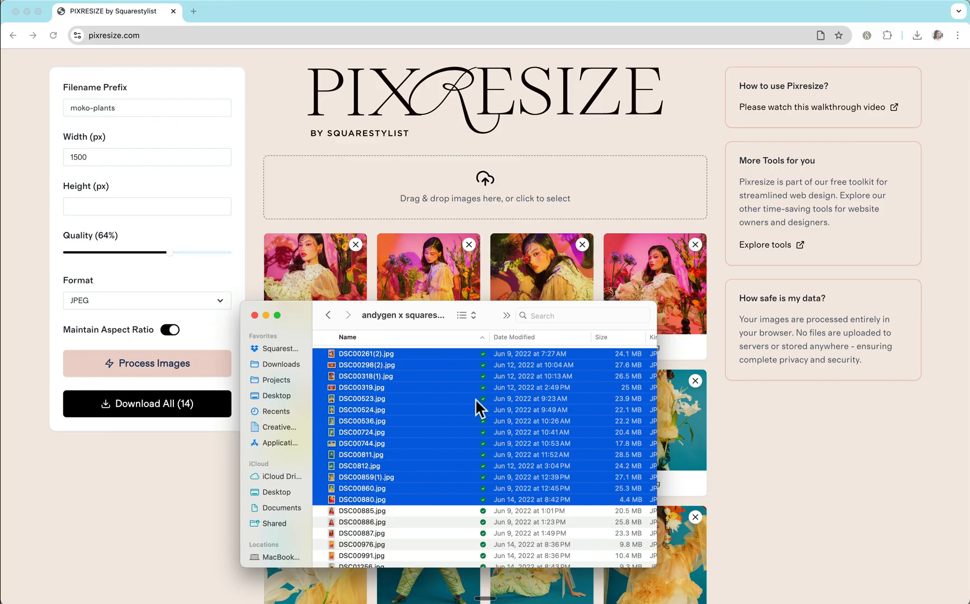
pyautogui.moveTo(467, 238)
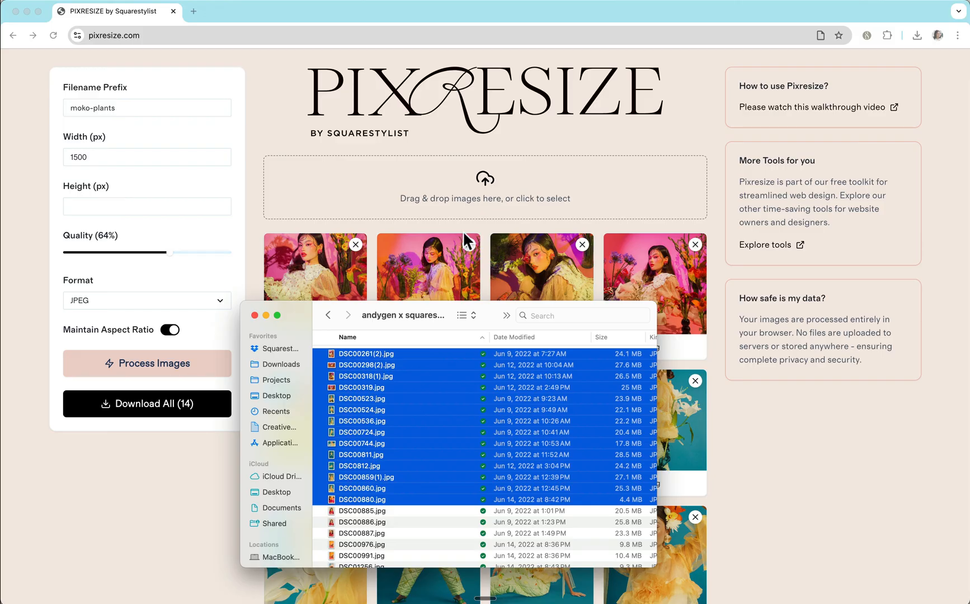
pyautogui.moveTo(467, 369)
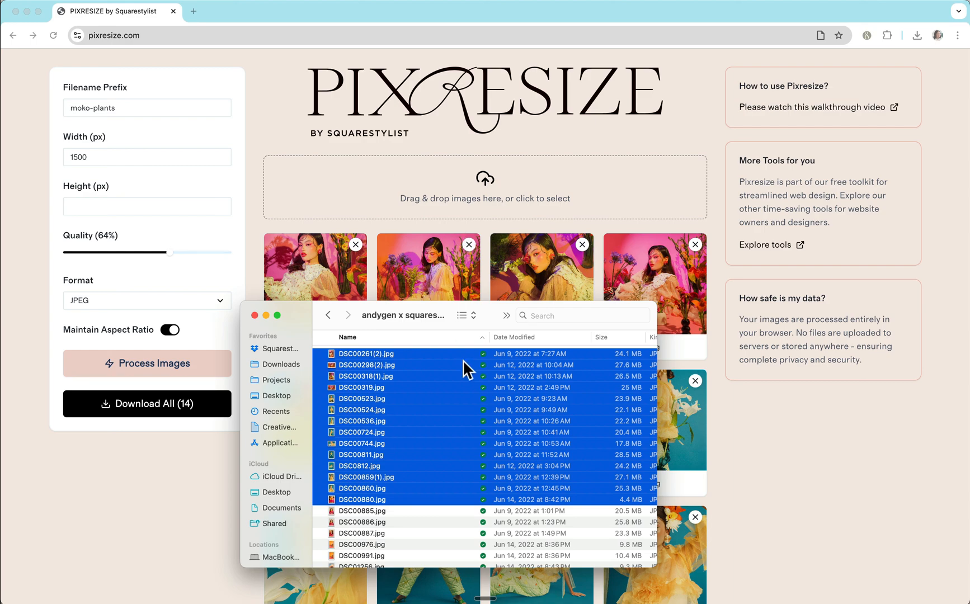
pyautogui.moveTo(367, 248)
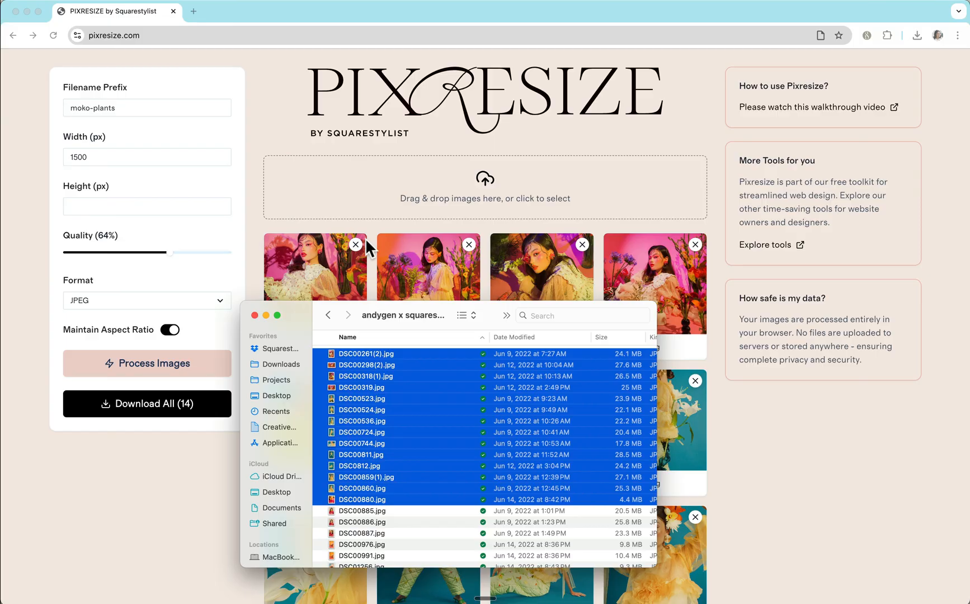
pyautogui.moveTo(160, 121)
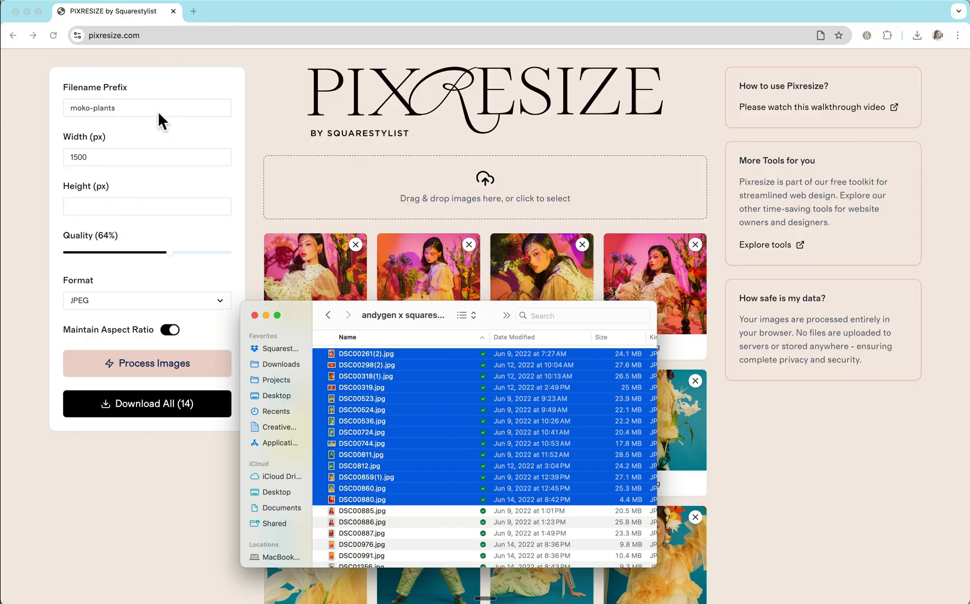
pyautogui.moveTo(131, 137)
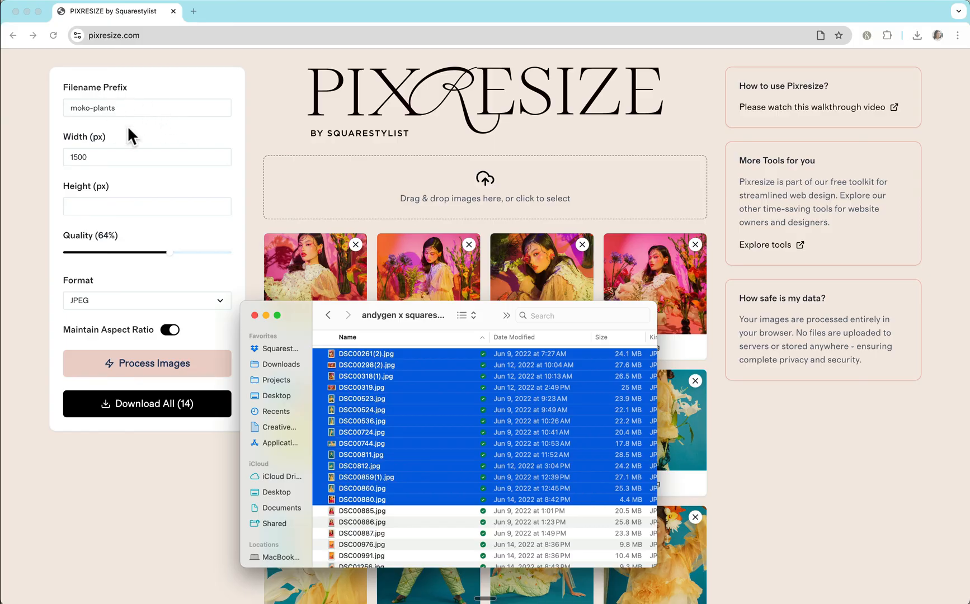